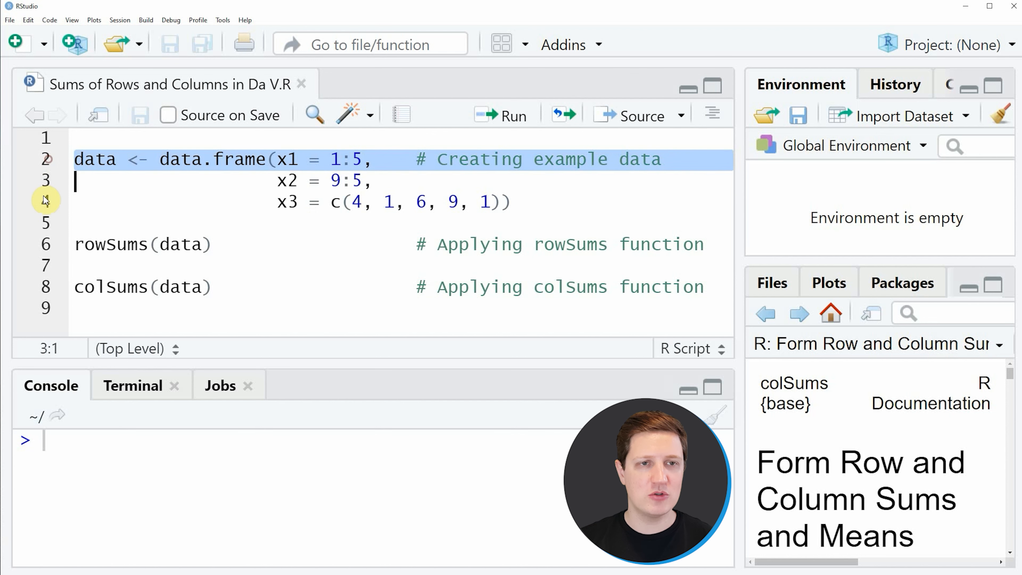
Step: Run lines 2–4 to create the data frame with columns x1, x2 and x3
{"action": "left_click", "coordinate": [511, 115]}
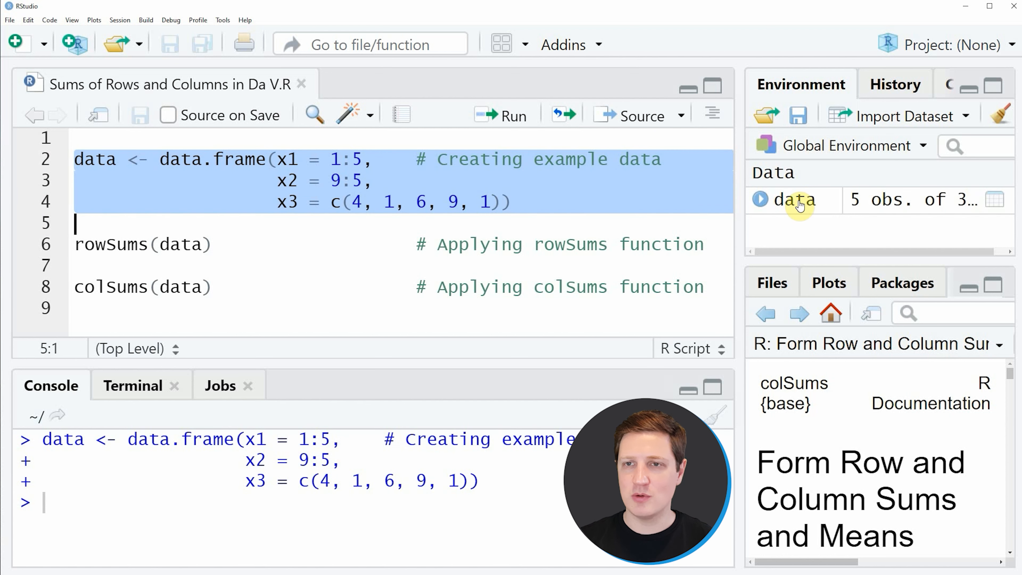
{"action": "mouse_move", "coordinate": [792, 200]}
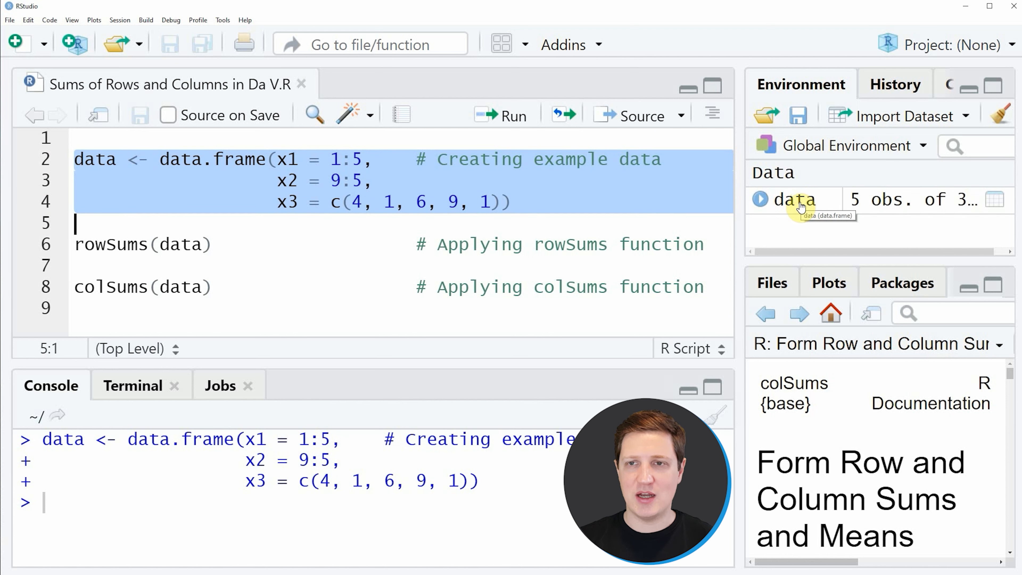
Step: View the data frame's five rows of x1, x2 and x3 values in the data viewer
{"action": "left_click", "coordinate": [792, 200]}
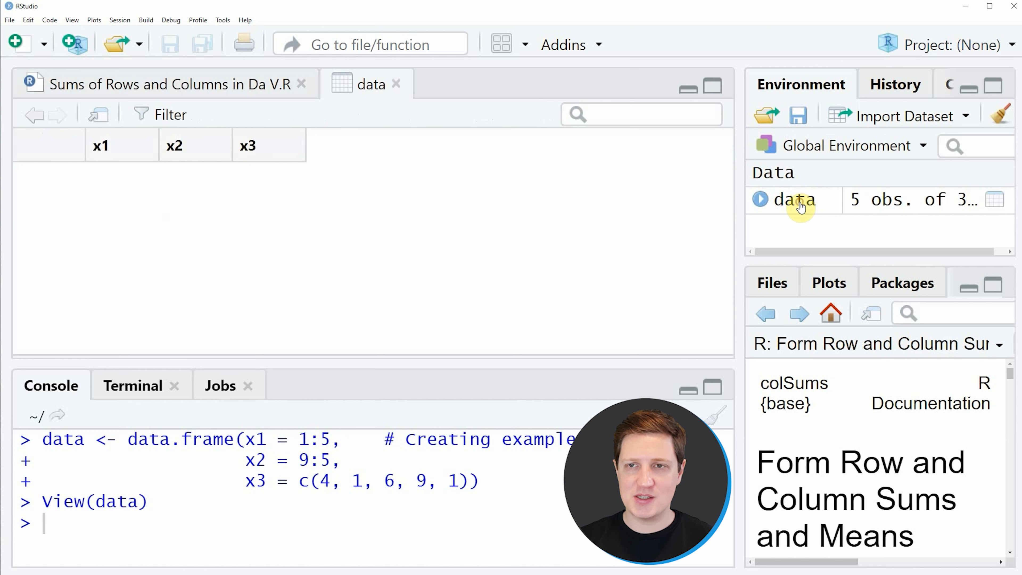
{"action": "left_click", "coordinate": [793, 199]}
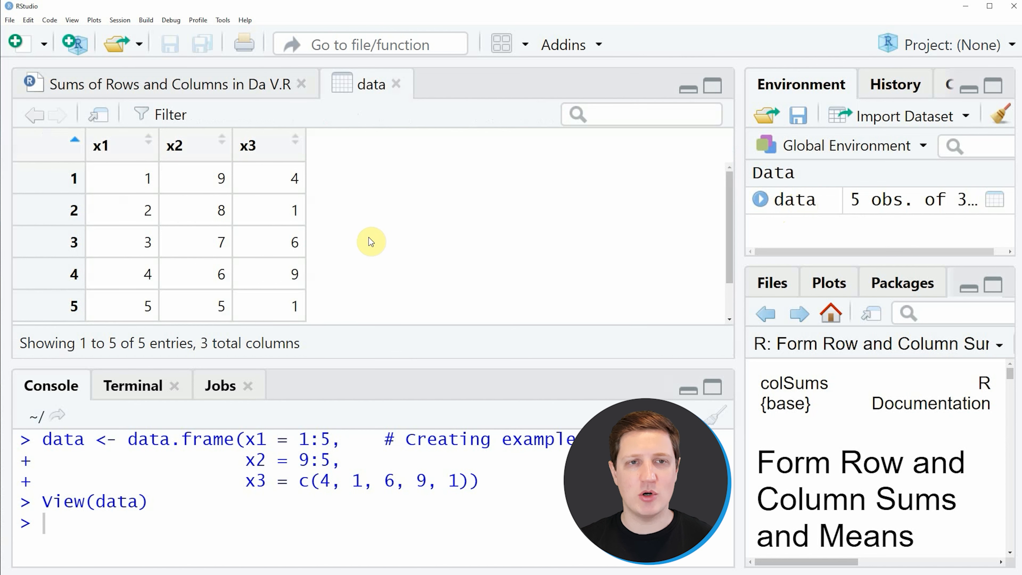
{"action": "mouse_move", "coordinate": [331, 193]}
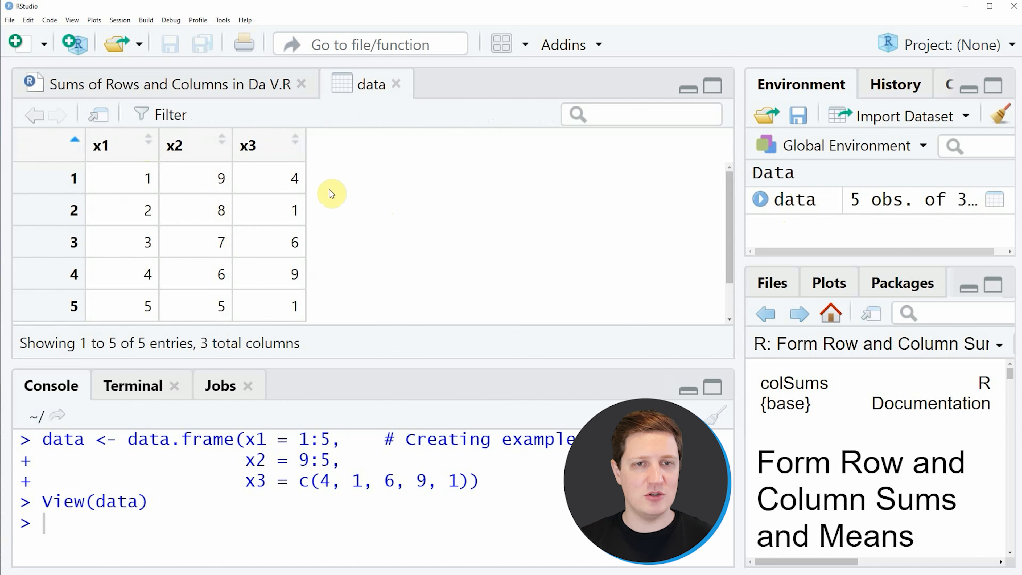
{"action": "mouse_move", "coordinate": [270, 199]}
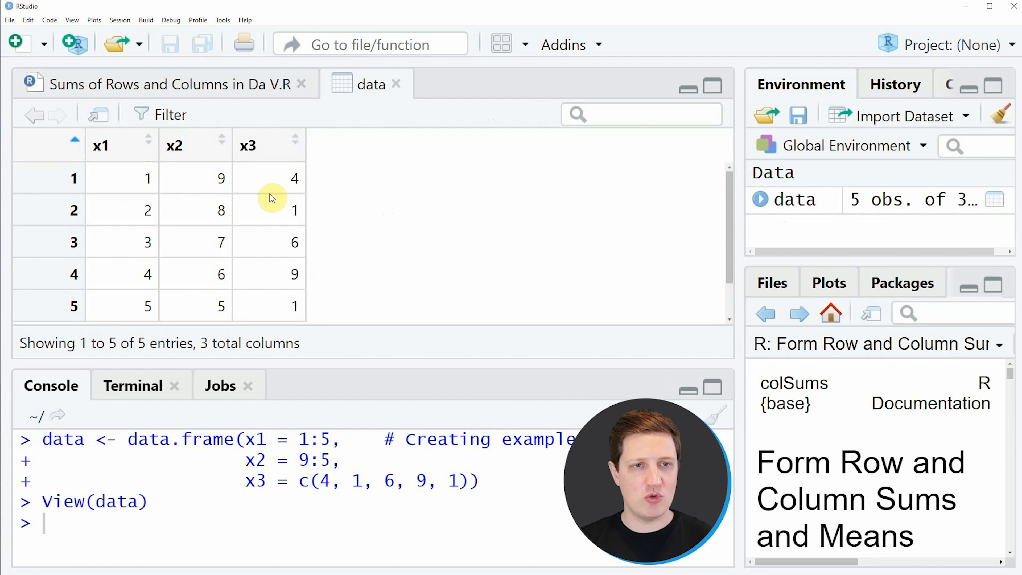
{"action": "mouse_move", "coordinate": [109, 267]}
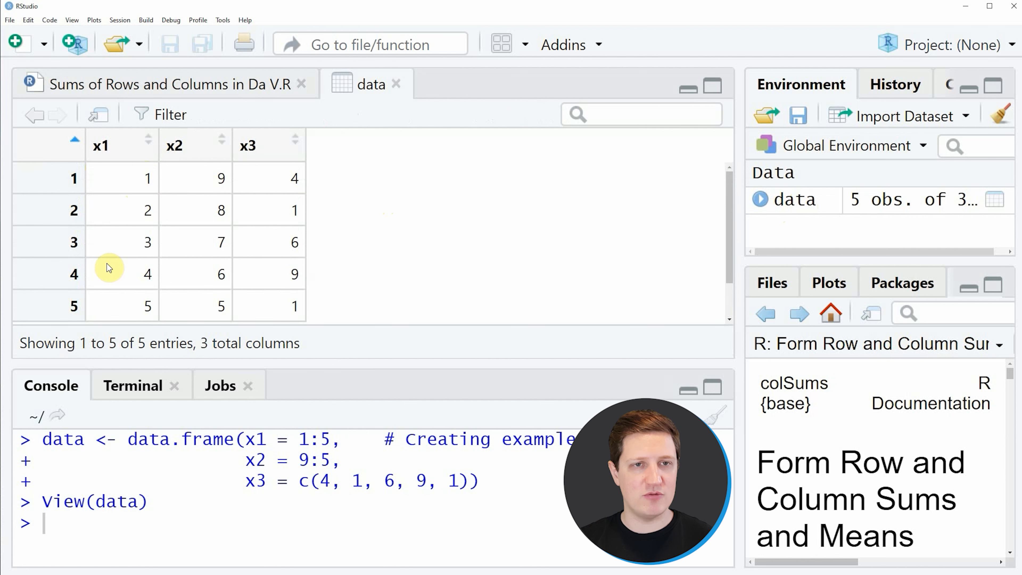
{"action": "mouse_move", "coordinate": [184, 161]}
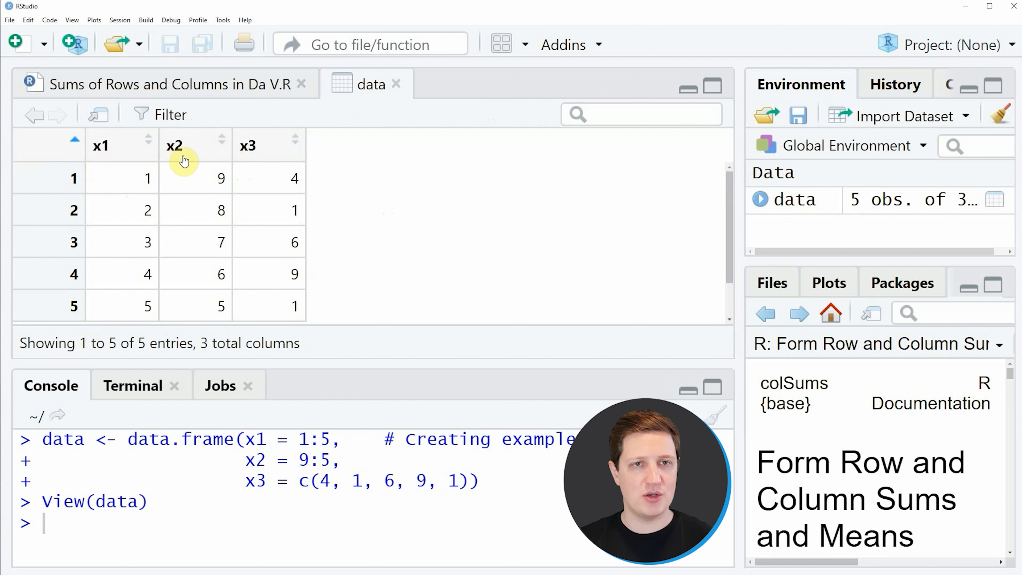
{"action": "mouse_move", "coordinate": [121, 171]}
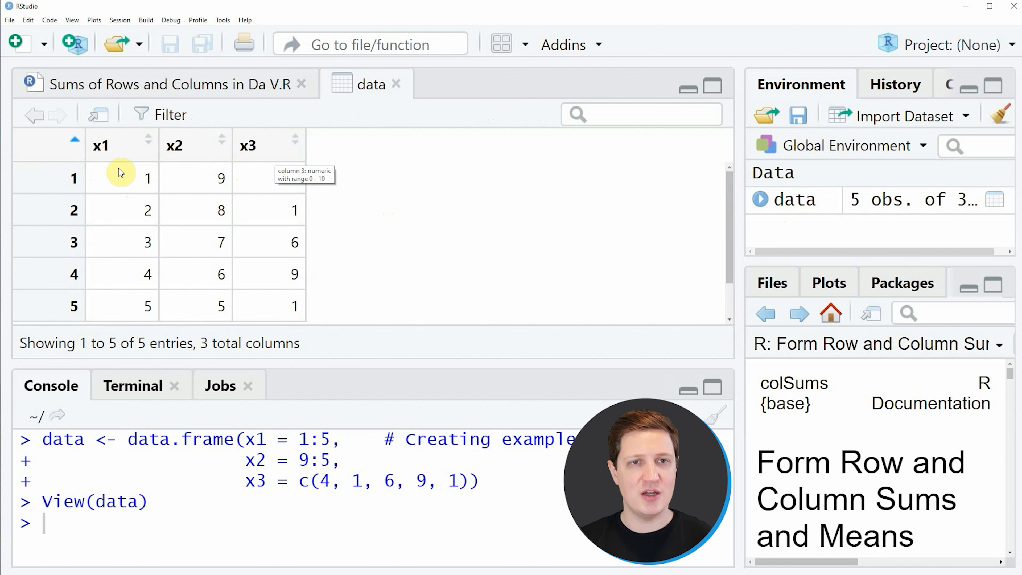
{"action": "mouse_move", "coordinate": [163, 221]}
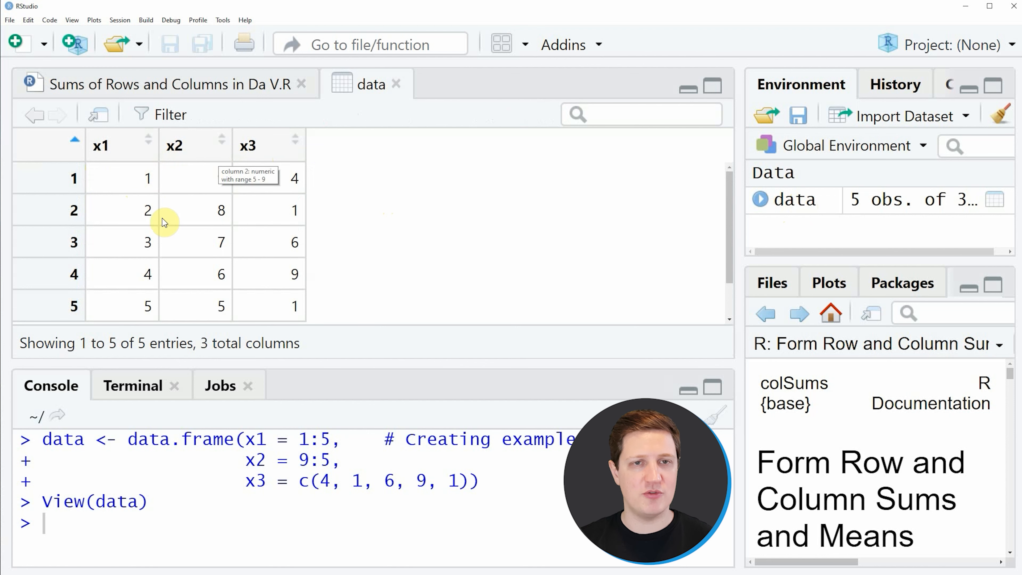
{"action": "mouse_move", "coordinate": [379, 224]}
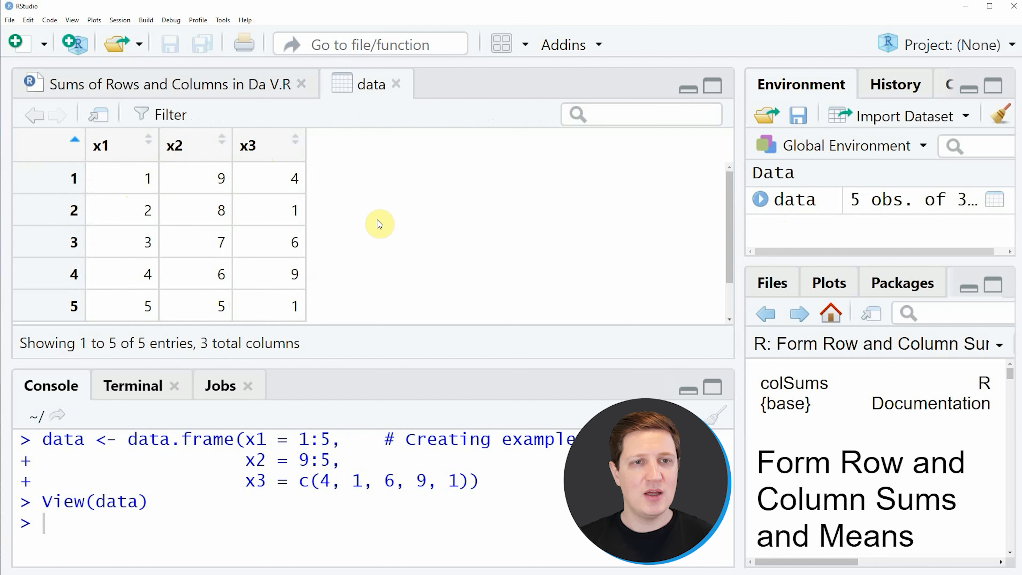
Step: Return to the script and select the rowSums(data) line to run it
{"action": "left_click", "coordinate": [162, 84]}
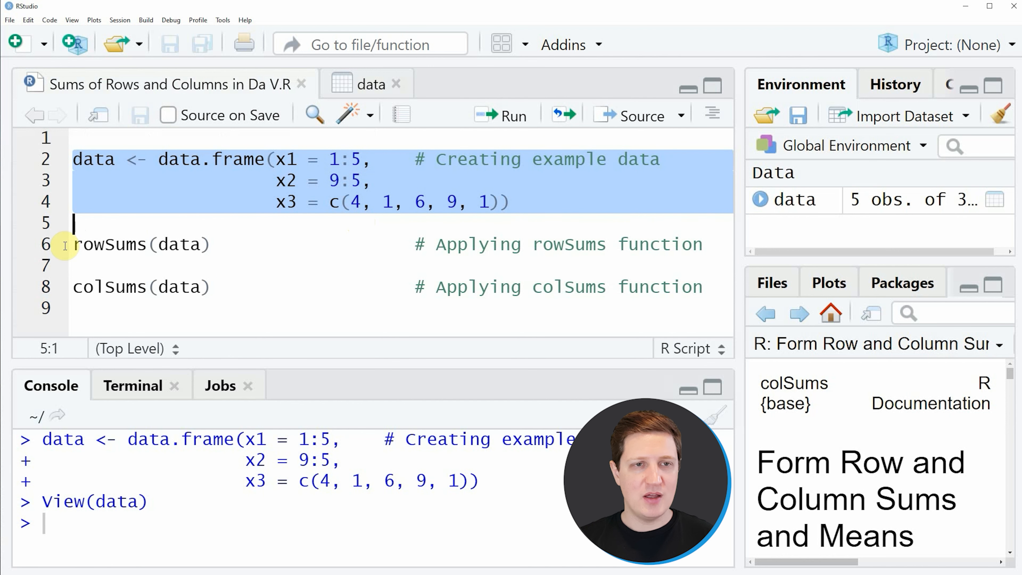
{"action": "left_click", "coordinate": [85, 244]}
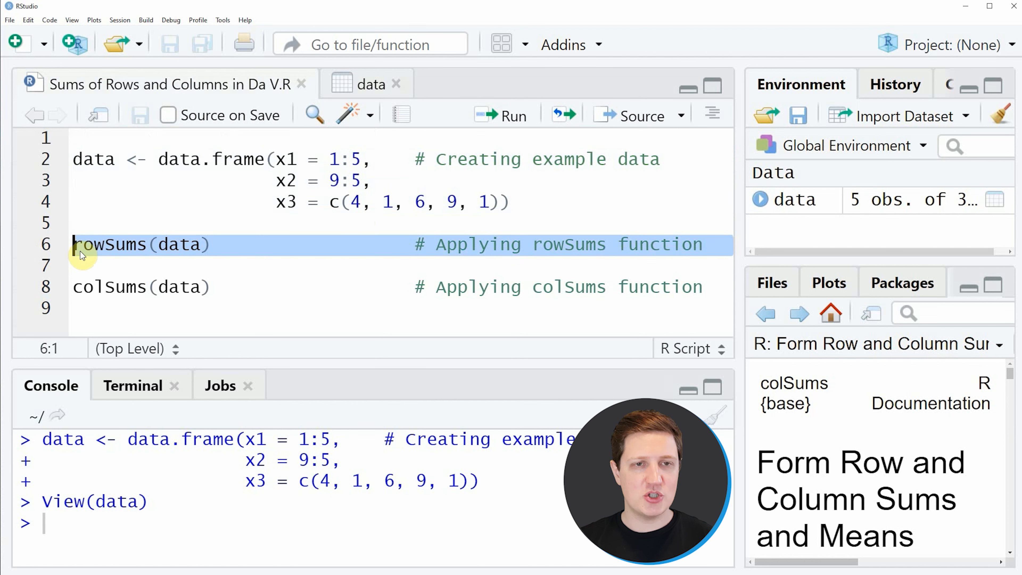
{"action": "mouse_move", "coordinate": [104, 244]}
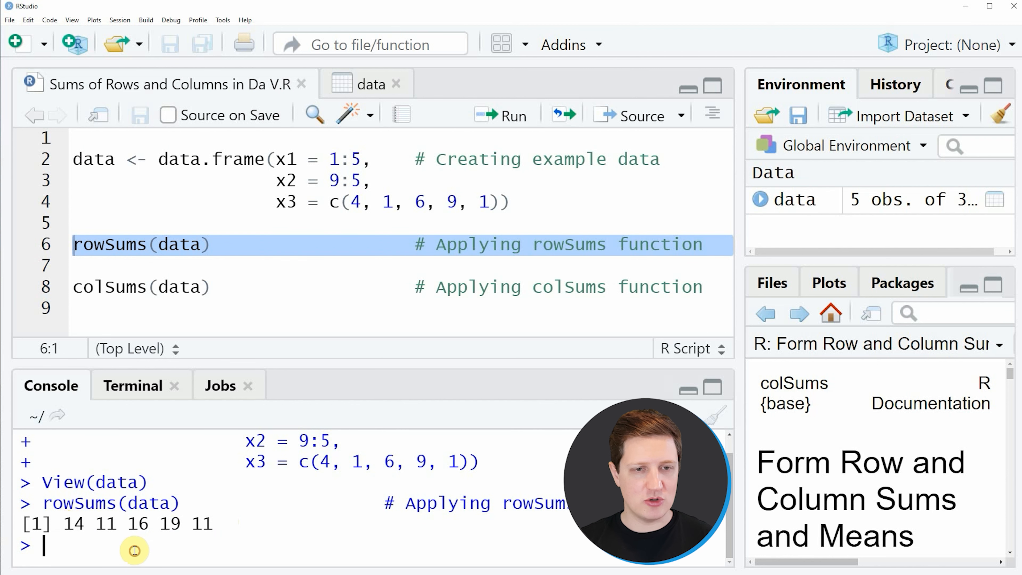
{"action": "double_click", "coordinate": [73, 523]}
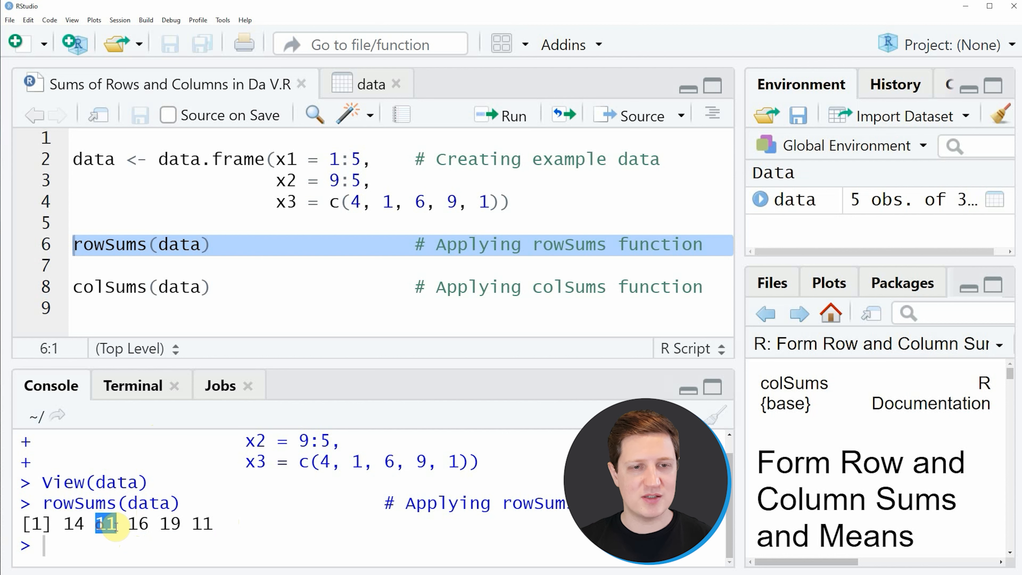
{"action": "mouse_move", "coordinate": [295, 430]}
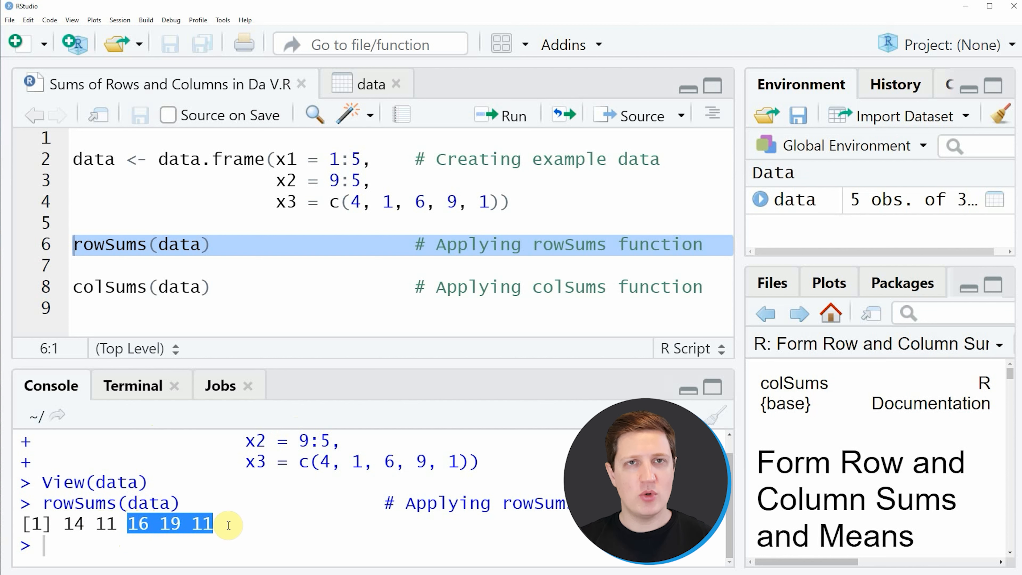
{"action": "mouse_move", "coordinate": [272, 477]}
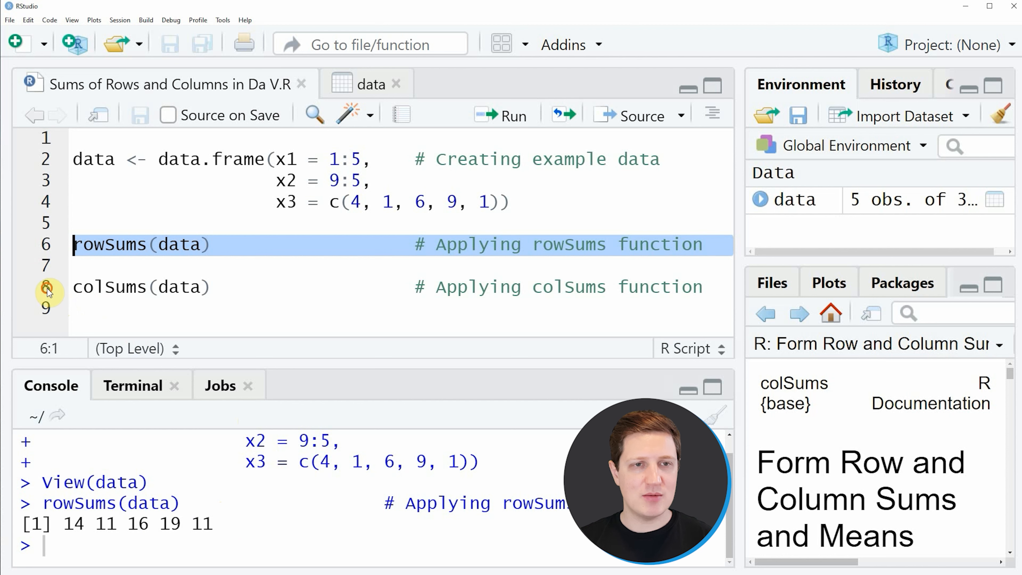
{"action": "left_click", "coordinate": [76, 287]}
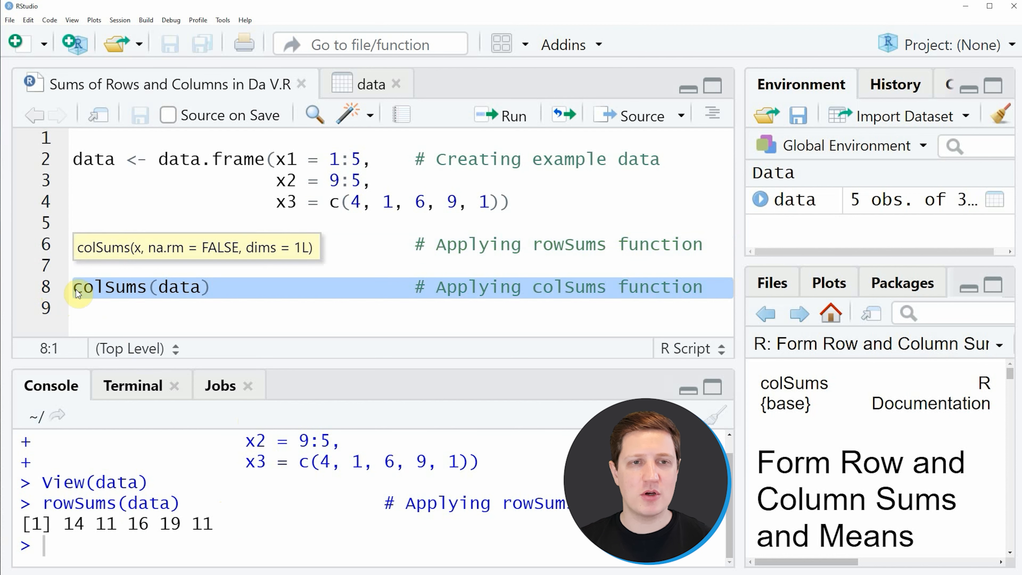